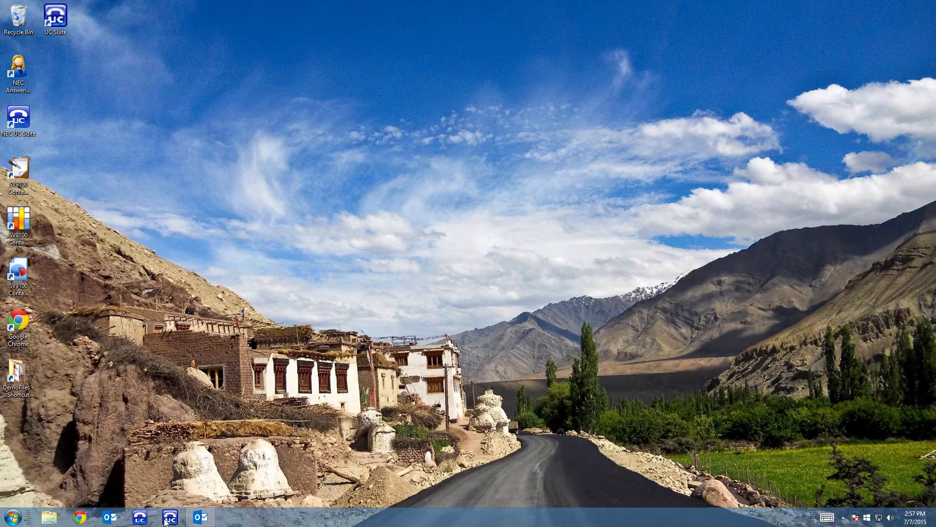
Launch NEC UC Suite from the taskbar and sign in as extension 101 with the password
{"action": "left_click", "coordinate": [169, 517]}
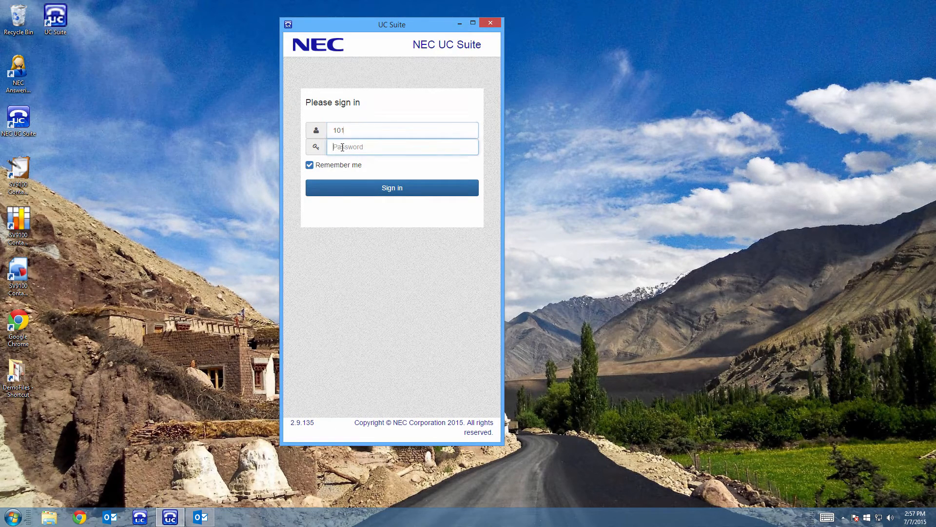
{"action": "type", "text": "•"}
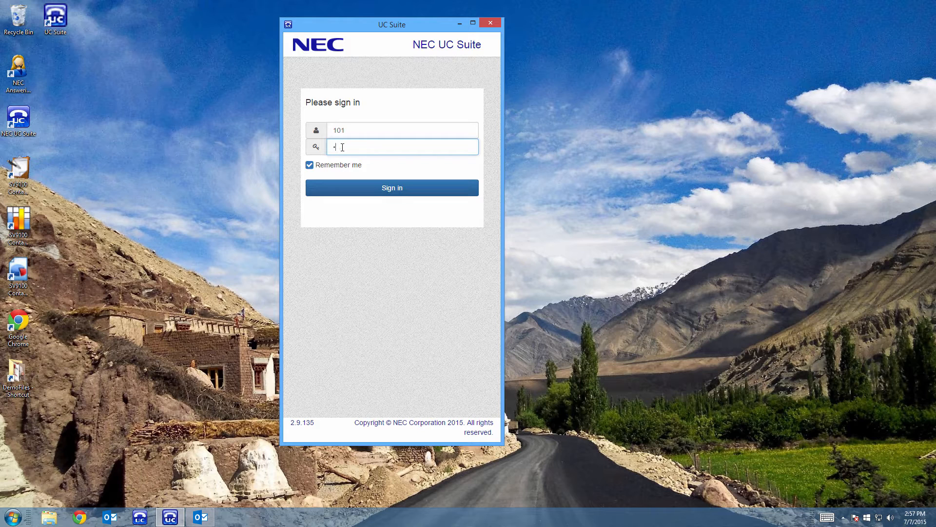
{"action": "left_click", "coordinate": [392, 187]}
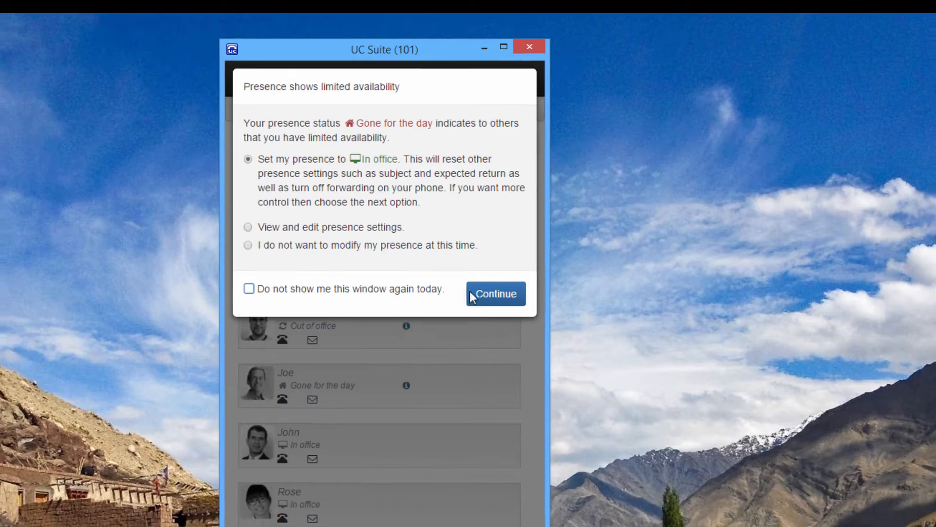
Confirm 'Set my presence to In office' and continue to the home contact list
{"action": "left_click", "coordinate": [495, 293]}
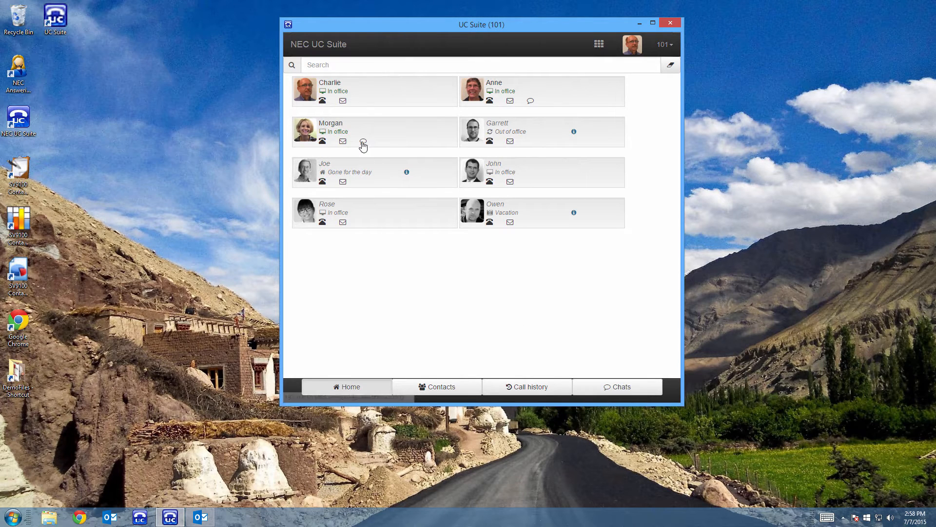
Send 'Hi morgan' in a chat with Morgan, then close the chat after the reply
{"action": "left_click", "coordinate": [362, 145]}
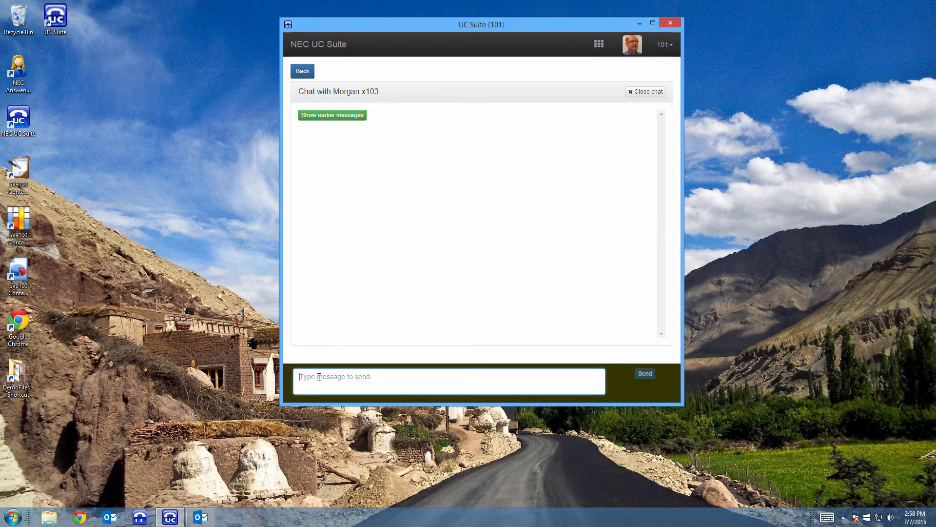
{"action": "type", "text": "Hi"}
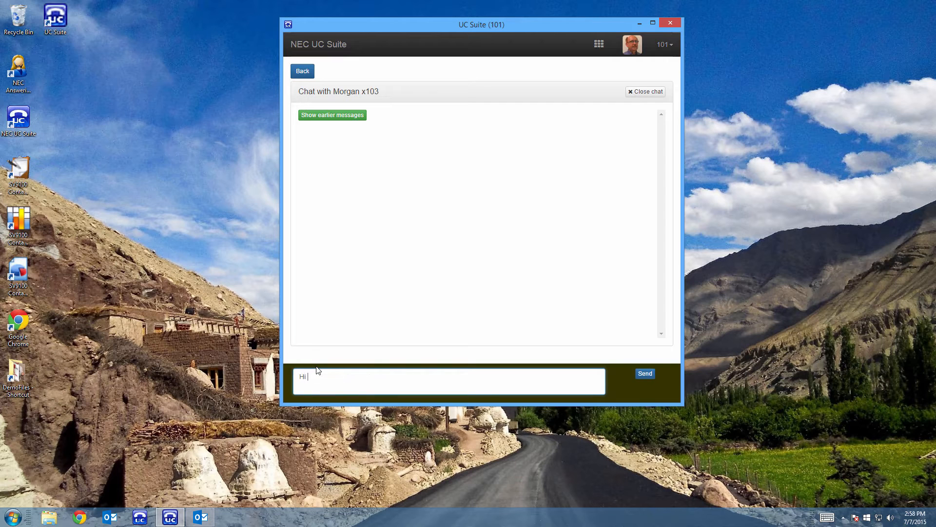
{"action": "type", "text": "morg"}
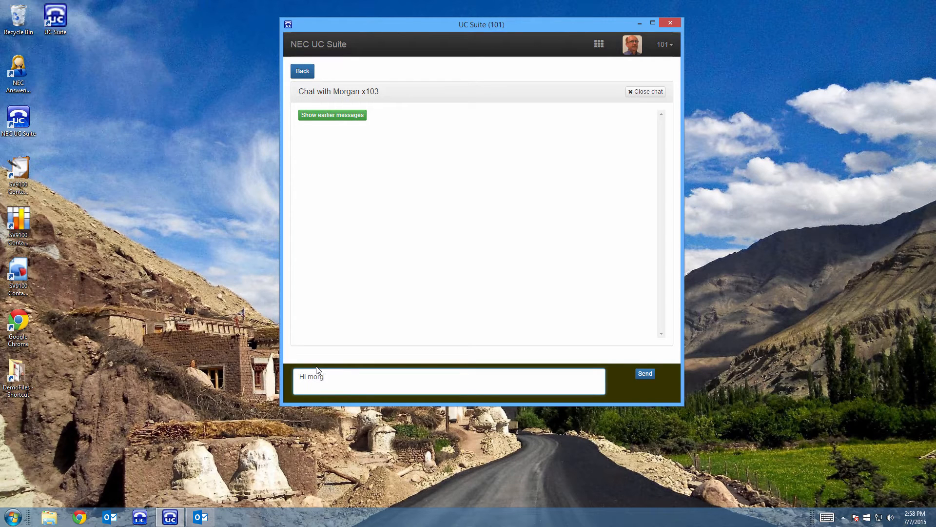
{"action": "left_click", "coordinate": [644, 373]}
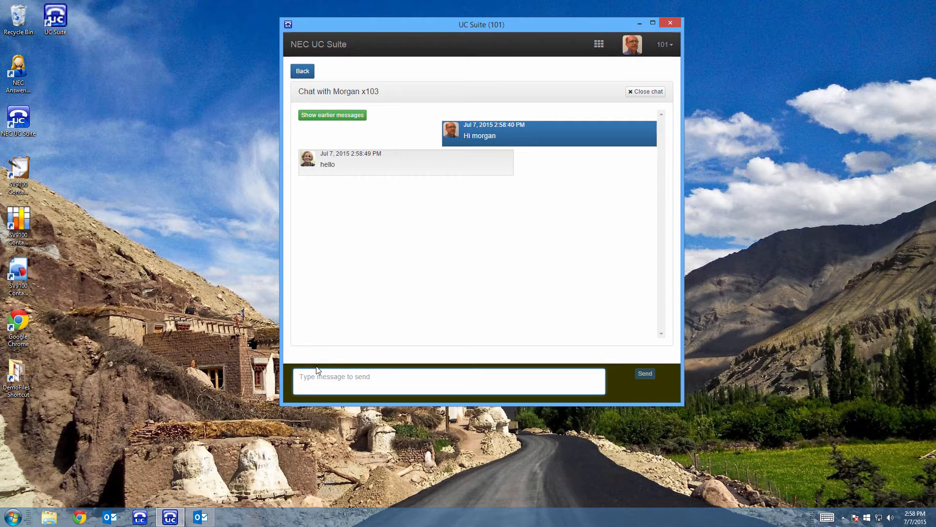
{"action": "mouse_move", "coordinate": [645, 91]}
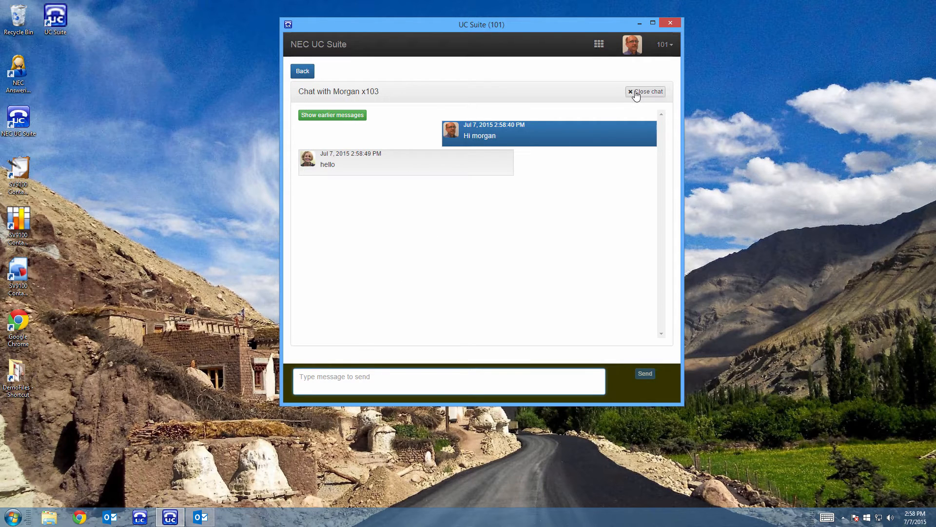
{"action": "left_click", "coordinate": [648, 92]}
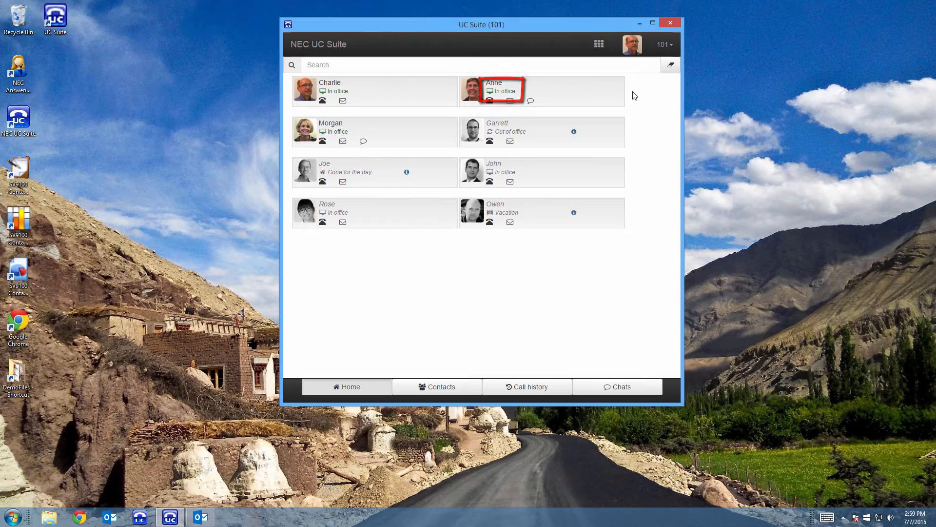
{"action": "left_click", "coordinate": [652, 23]}
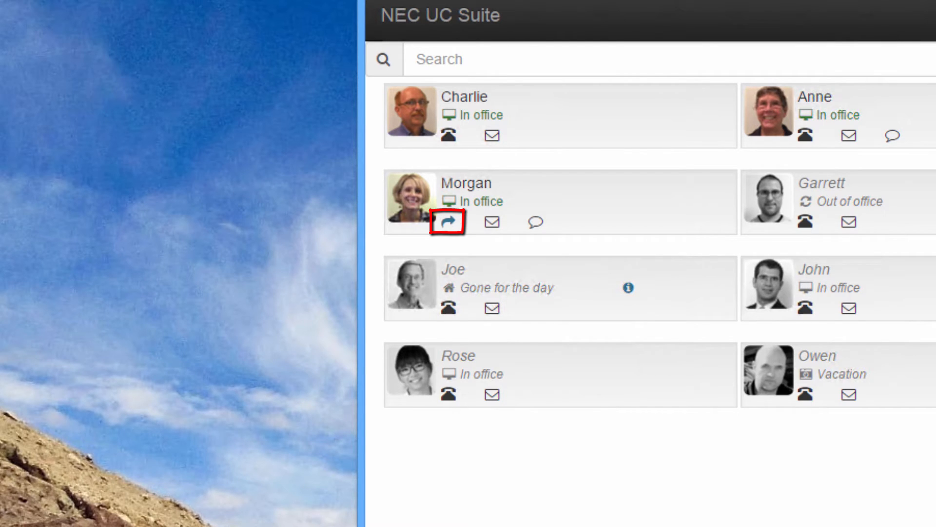
{"action": "left_click", "coordinate": [446, 222]}
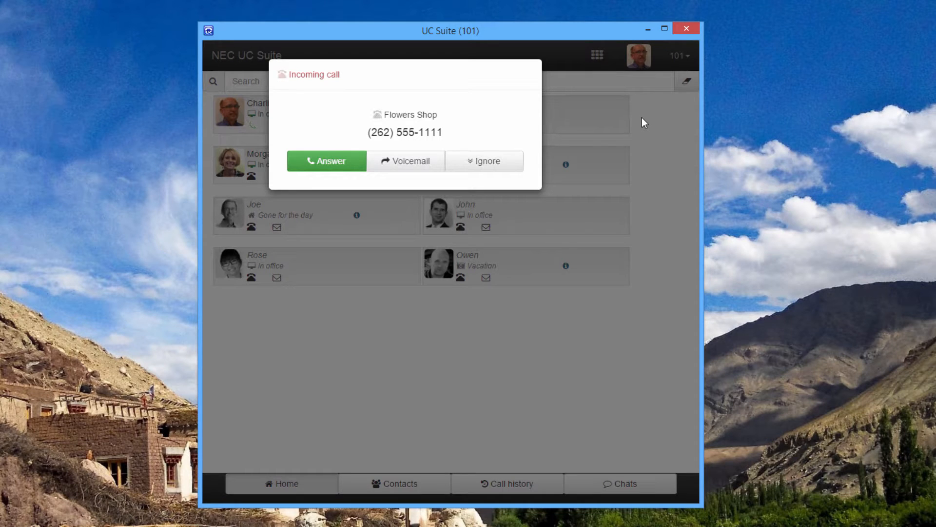
{"action": "mouse_move", "coordinate": [410, 164]}
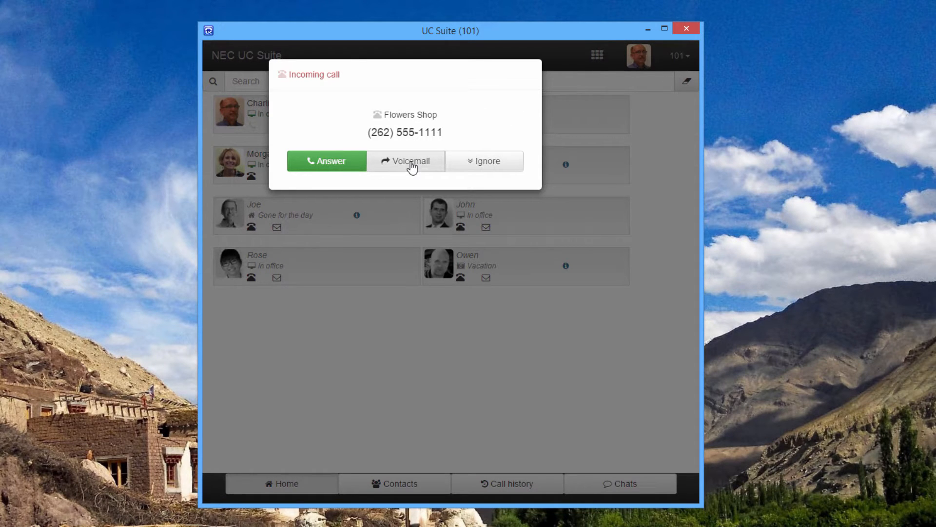
Route the incoming Flowers Shop call to voicemail from the call popup
{"action": "left_click", "coordinate": [405, 161]}
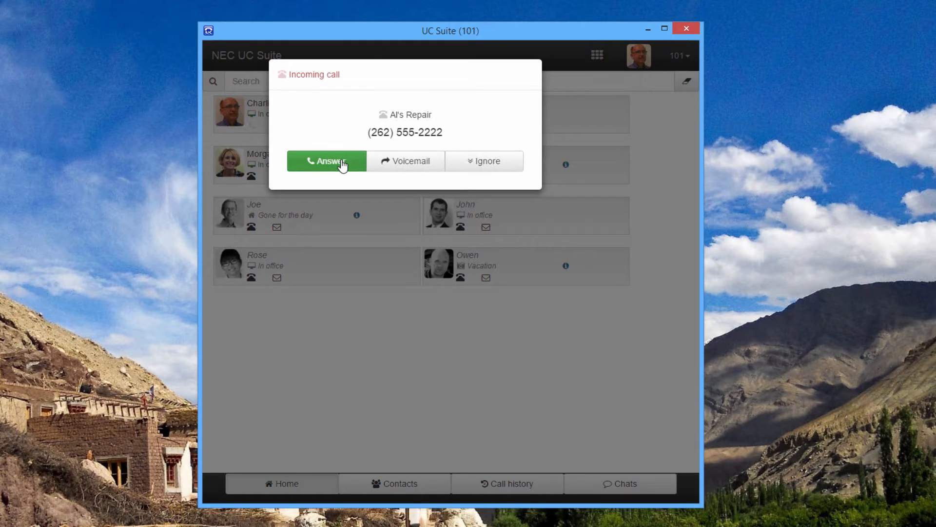
Answer the Al's Repair call and show Anne's extension and phone numbers
{"action": "left_click", "coordinate": [326, 160]}
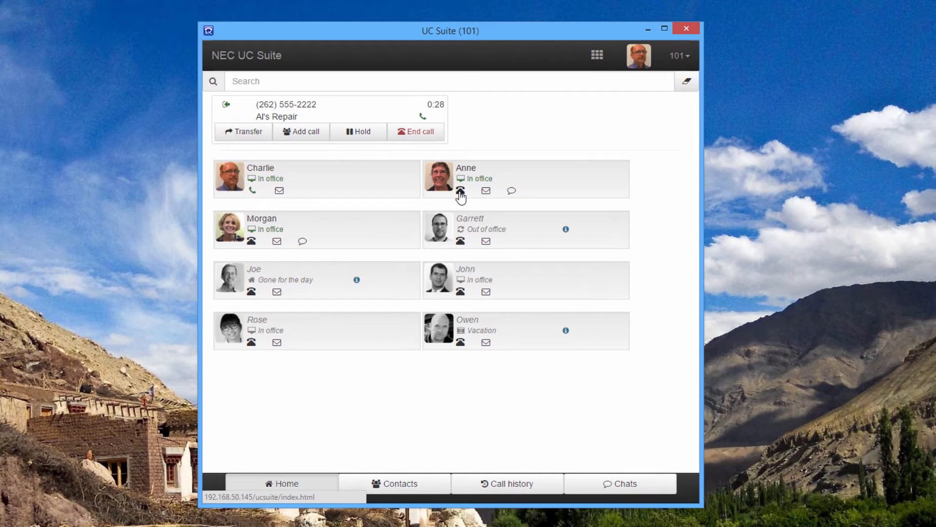
{"action": "left_click", "coordinate": [460, 191]}
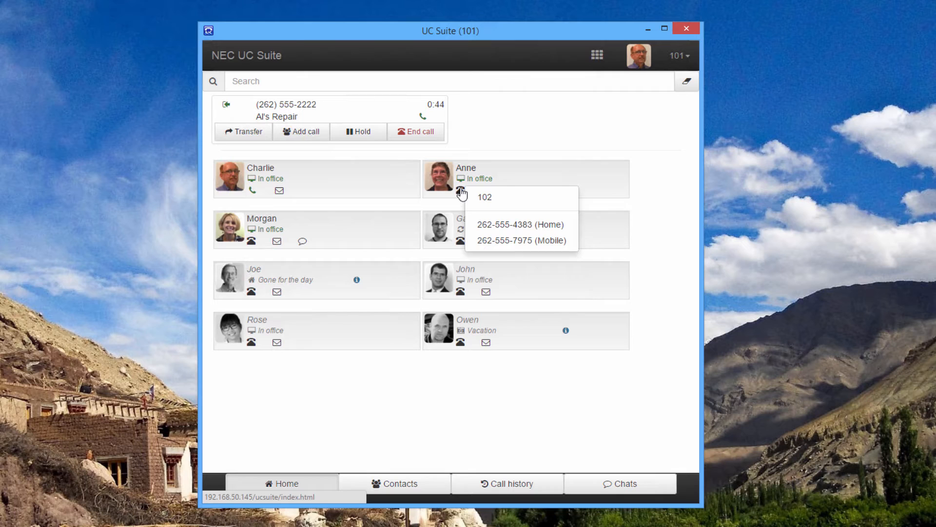
{"action": "mouse_move", "coordinate": [483, 199]}
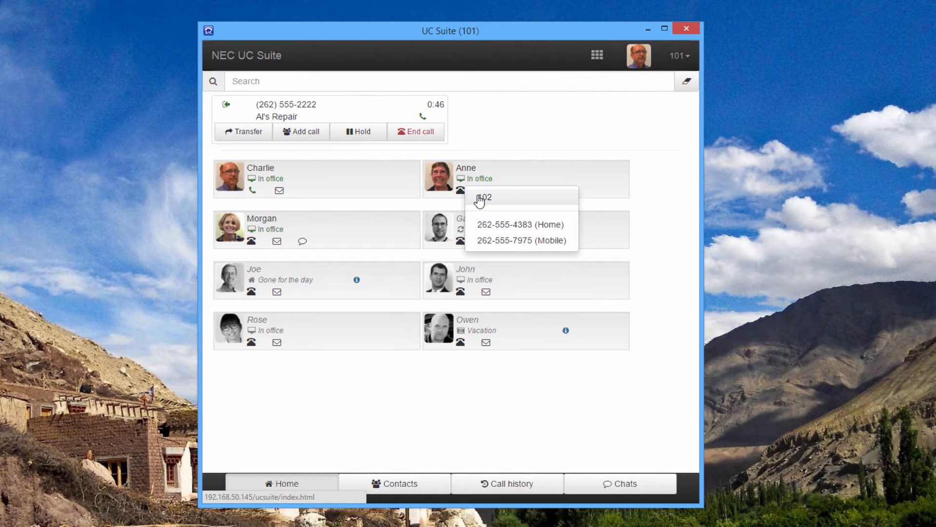
Pick Anne's extension 102 and transfer the Al's Repair call immediately
{"action": "left_click", "coordinate": [484, 198]}
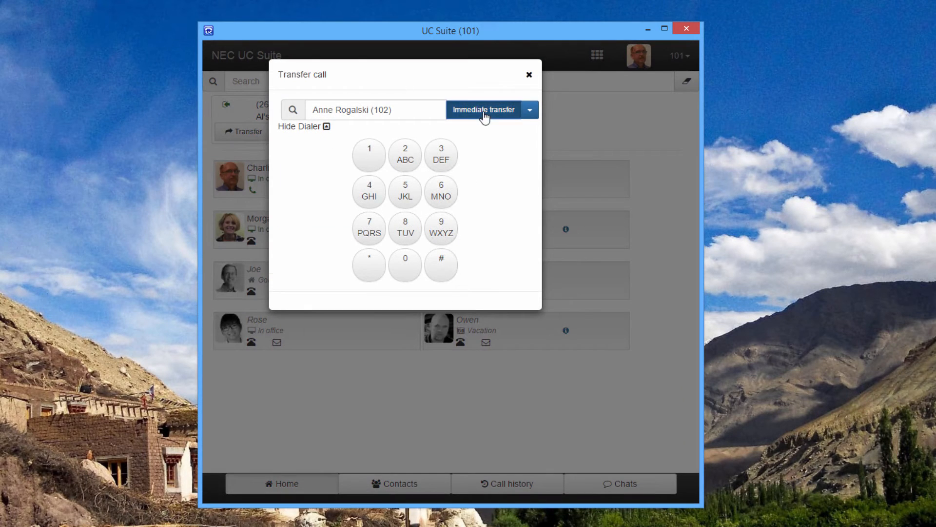
{"action": "left_click", "coordinate": [484, 109]}
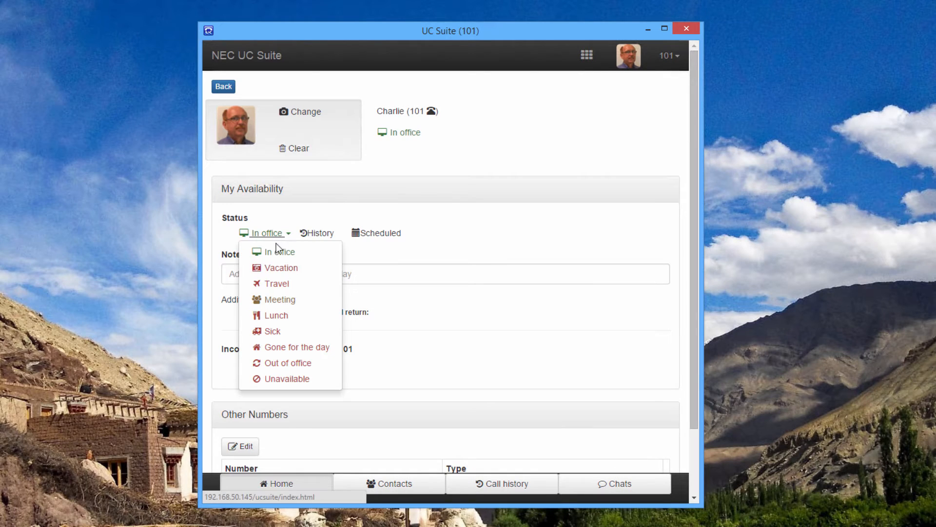
Set presence to Lunch with incoming calls forwarded, save, and go to Contacts
{"action": "left_click", "coordinate": [276, 314]}
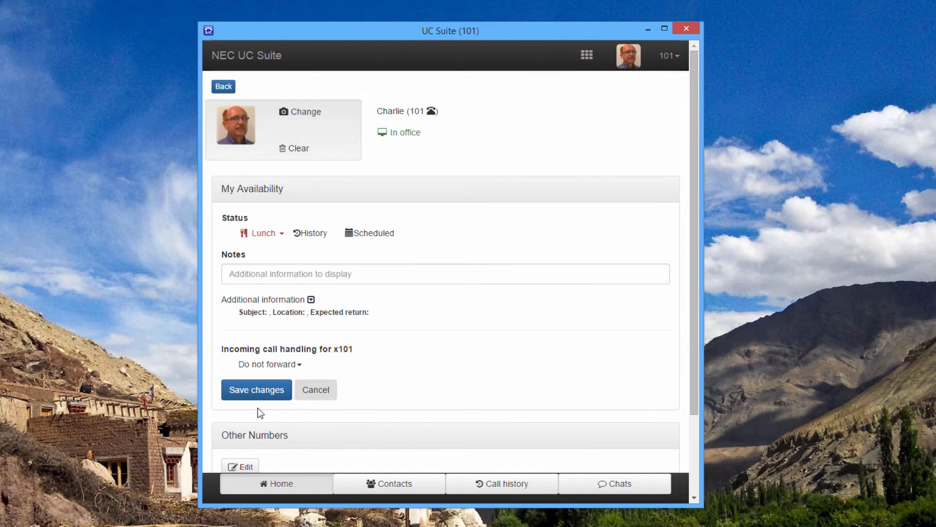
{"action": "left_click", "coordinate": [269, 364]}
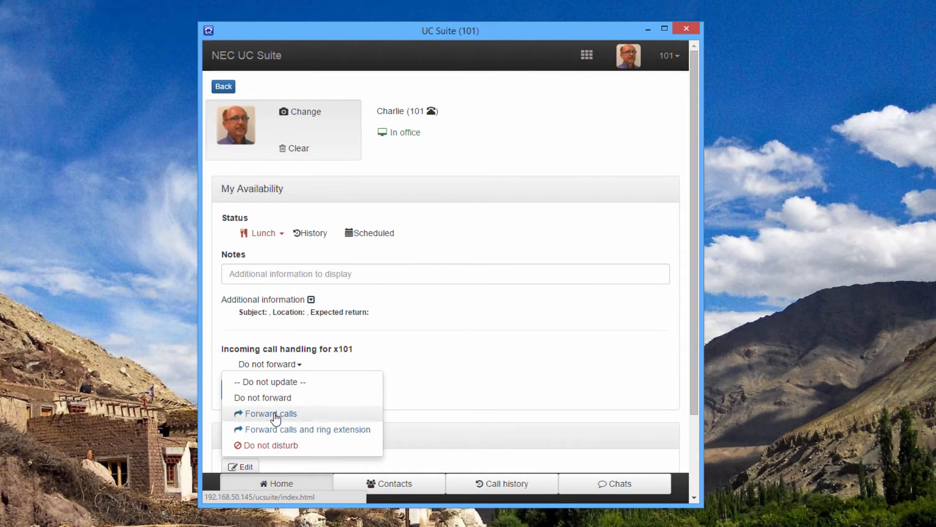
{"action": "left_click", "coordinate": [269, 413]}
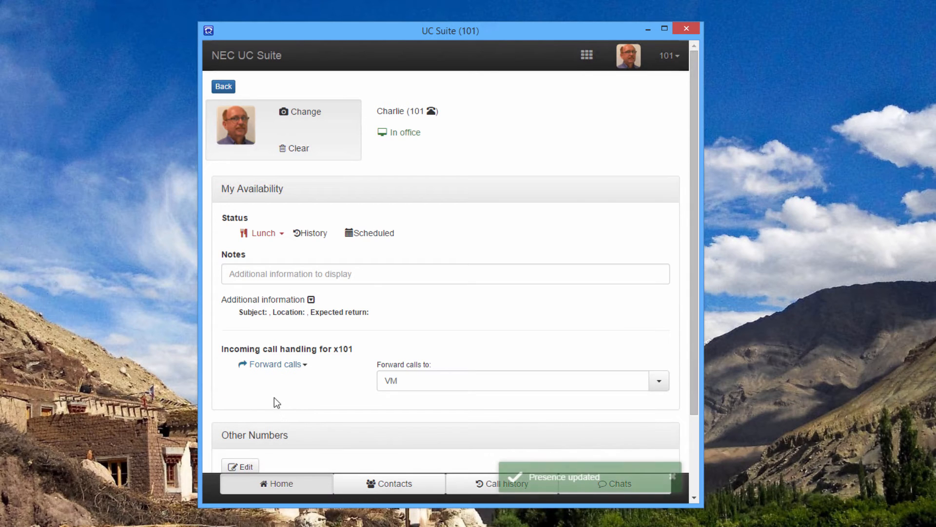
{"action": "left_click", "coordinate": [223, 86]}
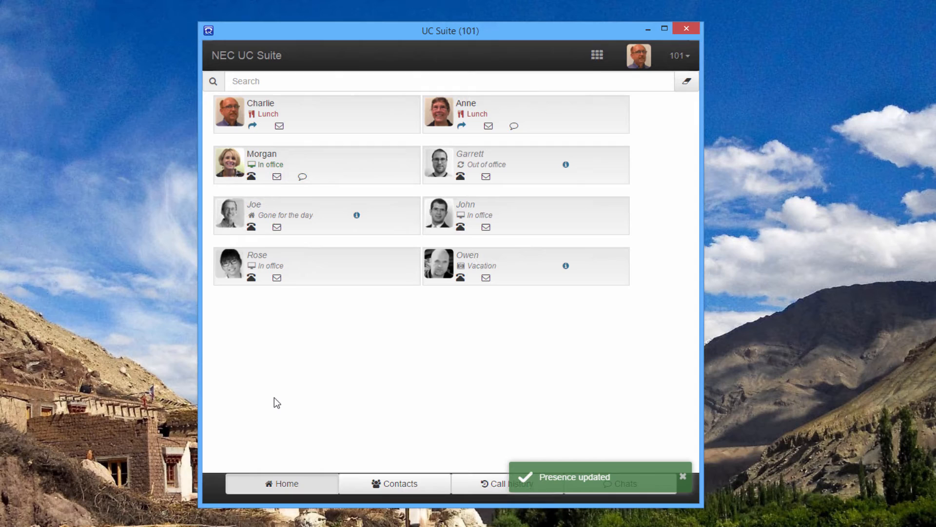
{"action": "left_click", "coordinate": [682, 476]}
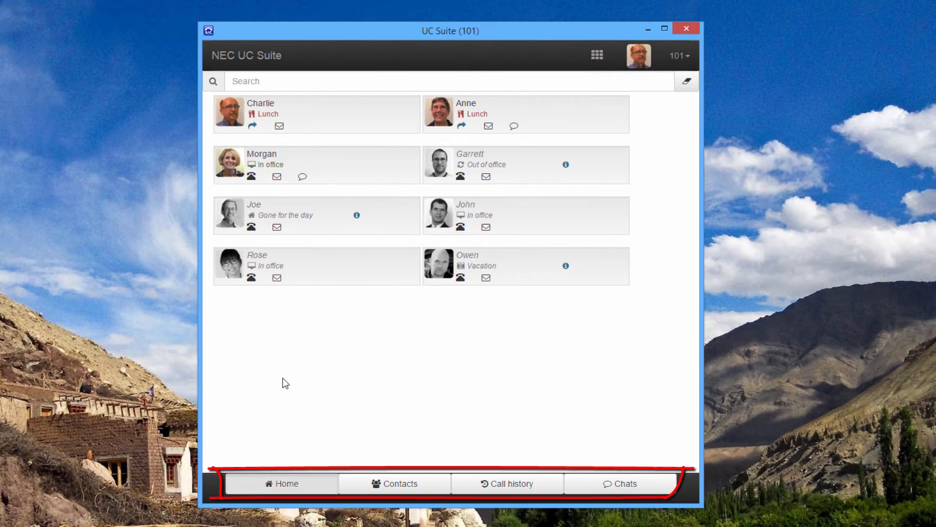
{"action": "mouse_move", "coordinate": [314, 423]}
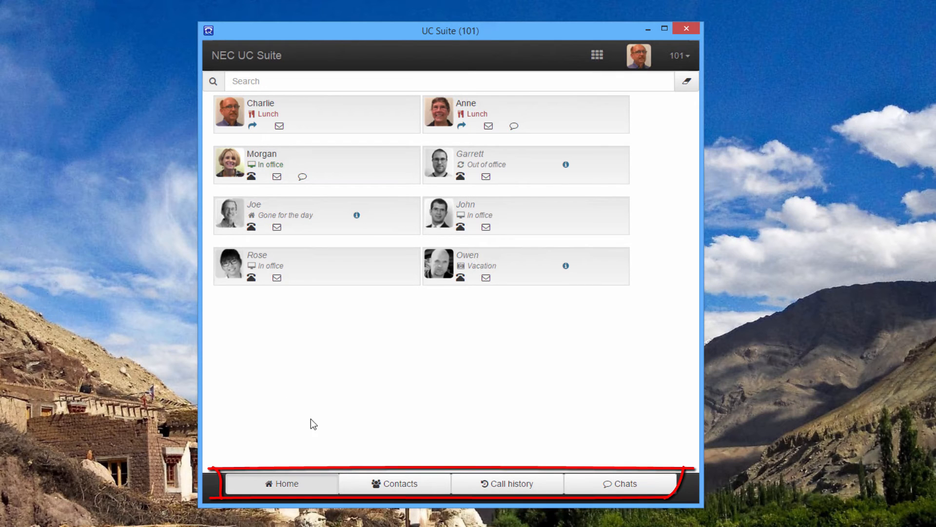
{"action": "left_click", "coordinate": [395, 484]}
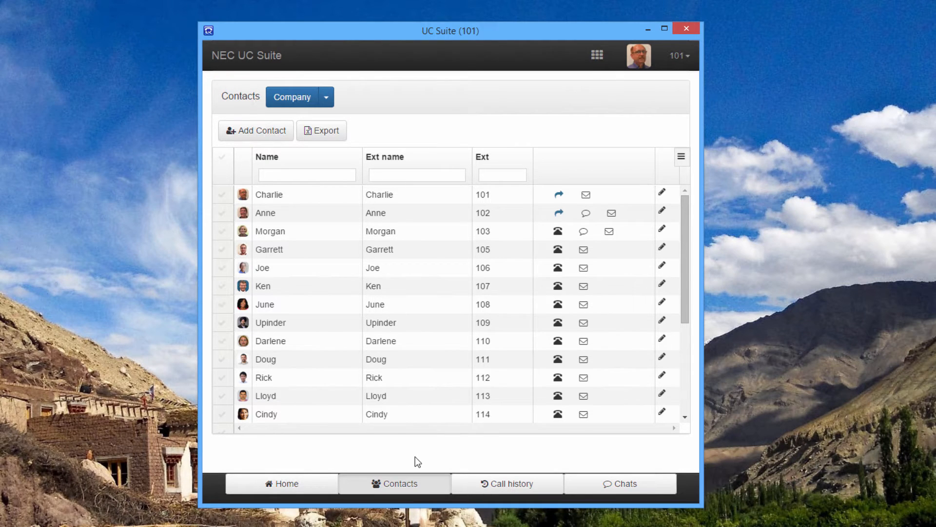
{"action": "mouse_move", "coordinate": [550, 258]}
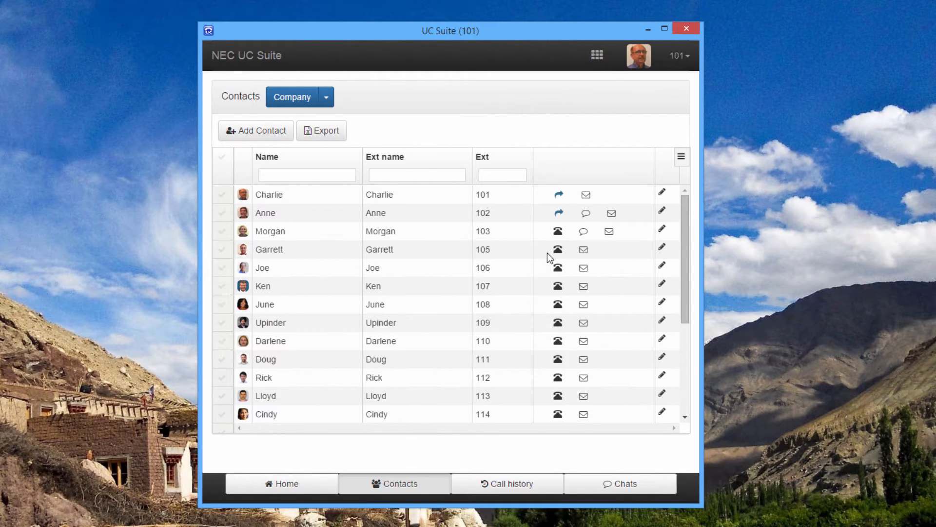
Dial Morgan from the Contacts list, then end the call
{"action": "left_click", "coordinate": [557, 231]}
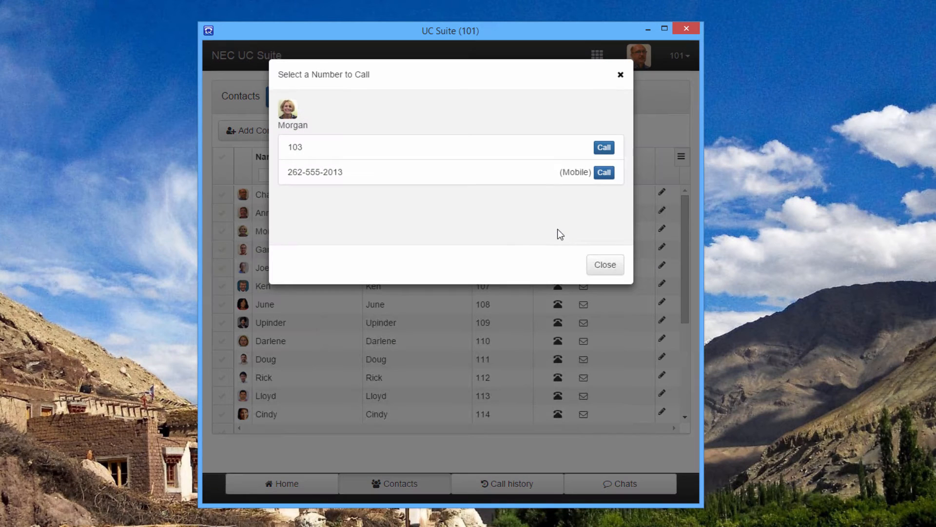
{"action": "left_click", "coordinate": [603, 147]}
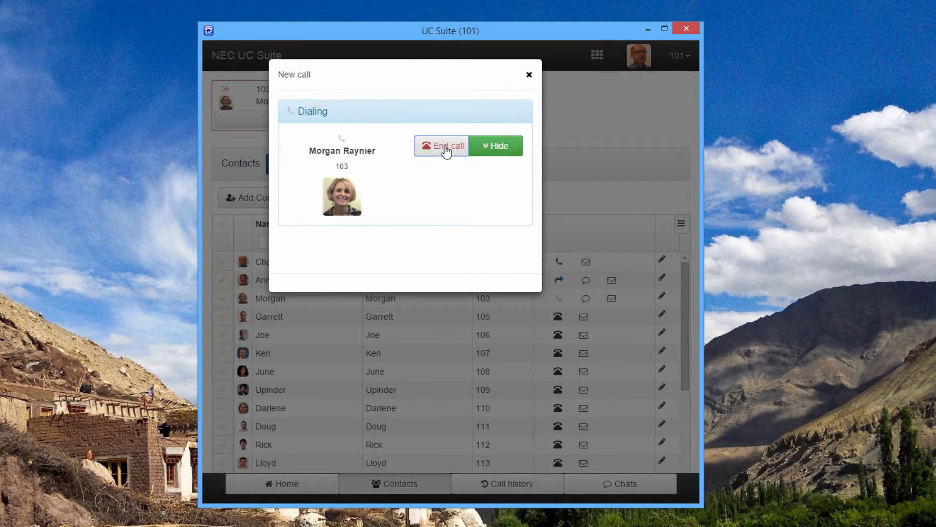
{"action": "left_click", "coordinate": [442, 146]}
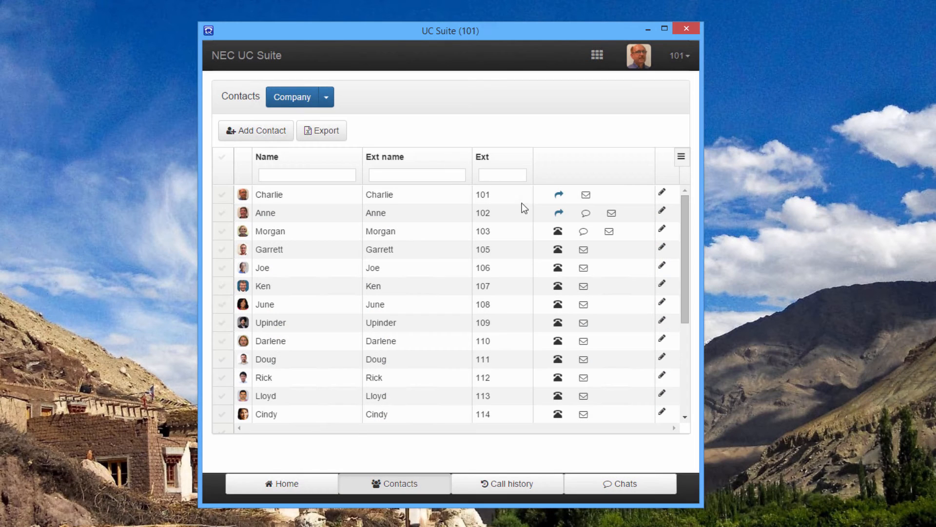
{"action": "mouse_move", "coordinate": [584, 232]}
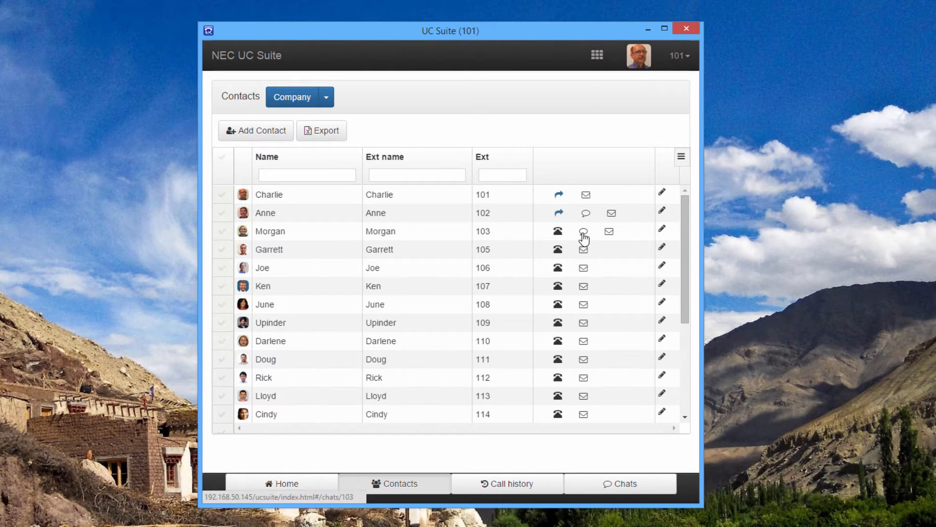
{"action": "mouse_move", "coordinate": [606, 234]}
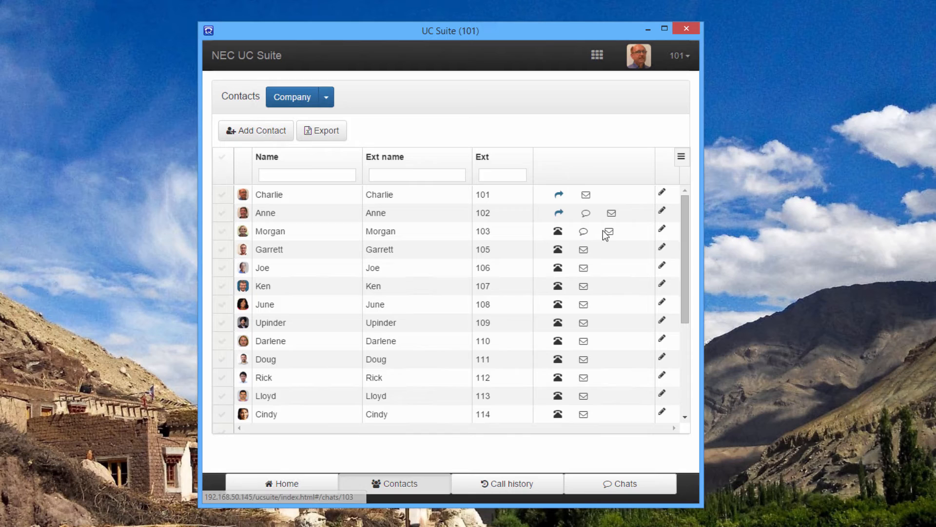
{"action": "mouse_move", "coordinate": [609, 233]}
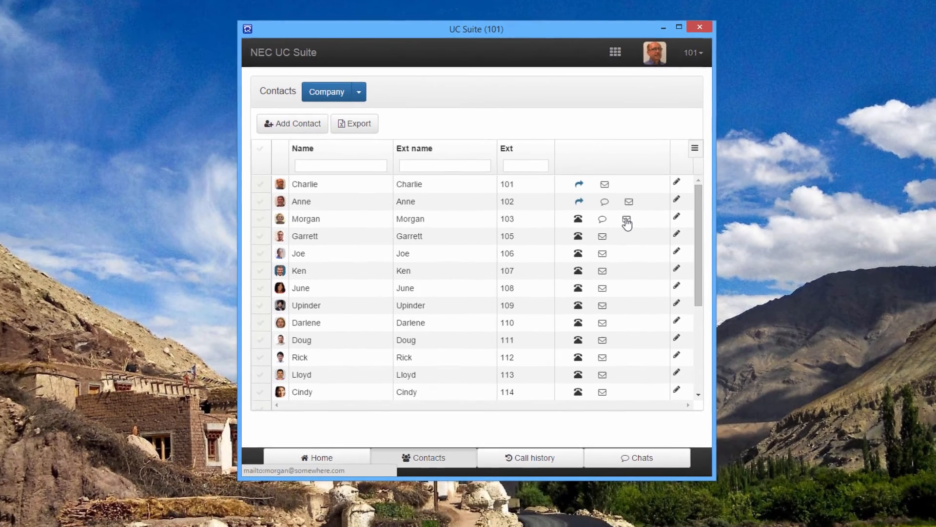
Start an email to Morgan, then close the draft without saving
{"action": "left_click", "coordinate": [626, 219]}
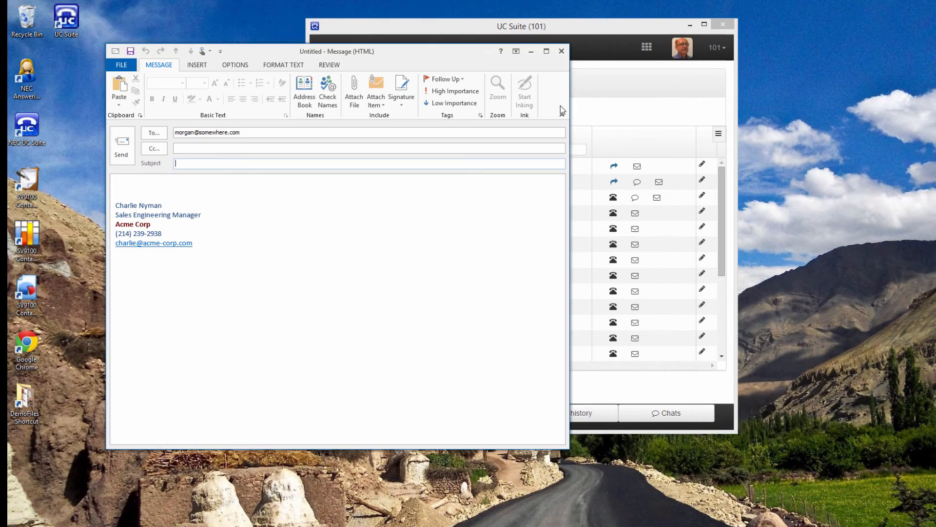
{"action": "left_click", "coordinate": [560, 51]}
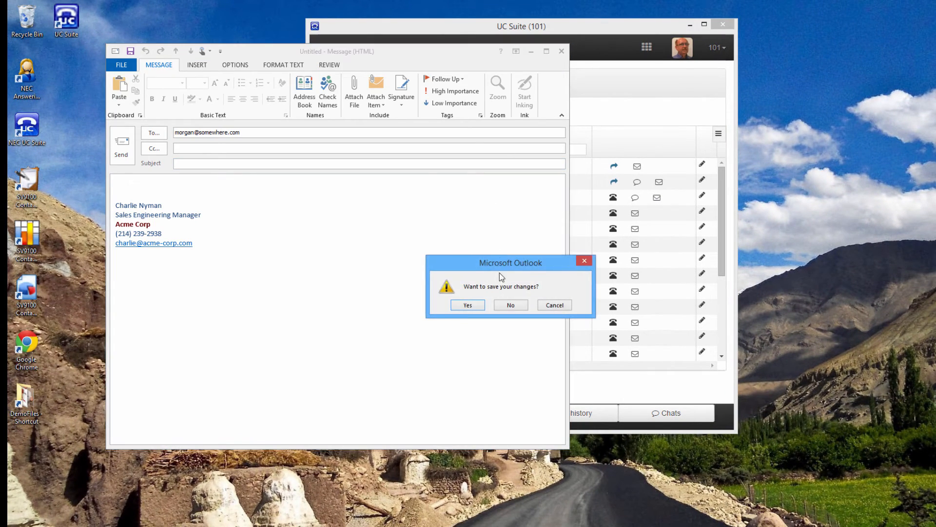
{"action": "left_click", "coordinate": [511, 305]}
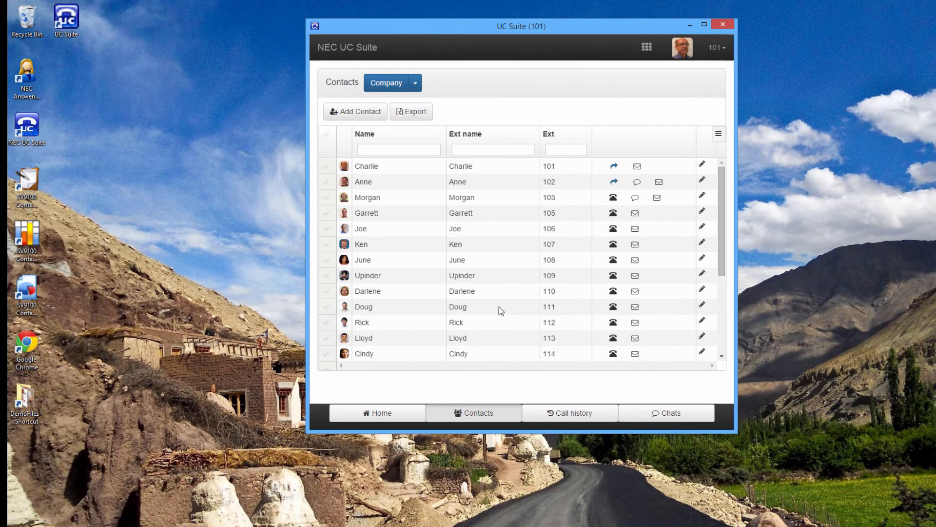
{"action": "mouse_move", "coordinate": [430, 89]}
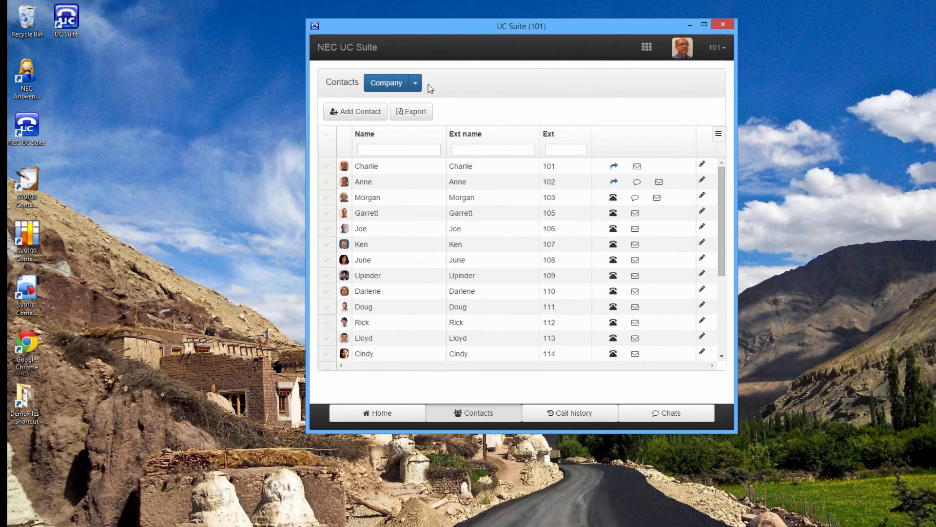
Switch Contacts from Company to the Business database, then reopen the database dropdown
{"action": "left_click", "coordinate": [415, 83]}
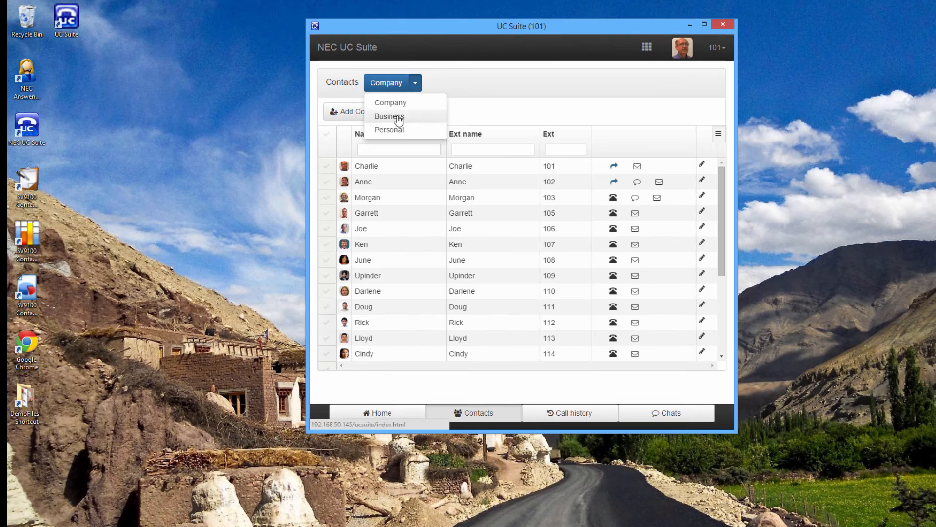
{"action": "left_click", "coordinate": [389, 116]}
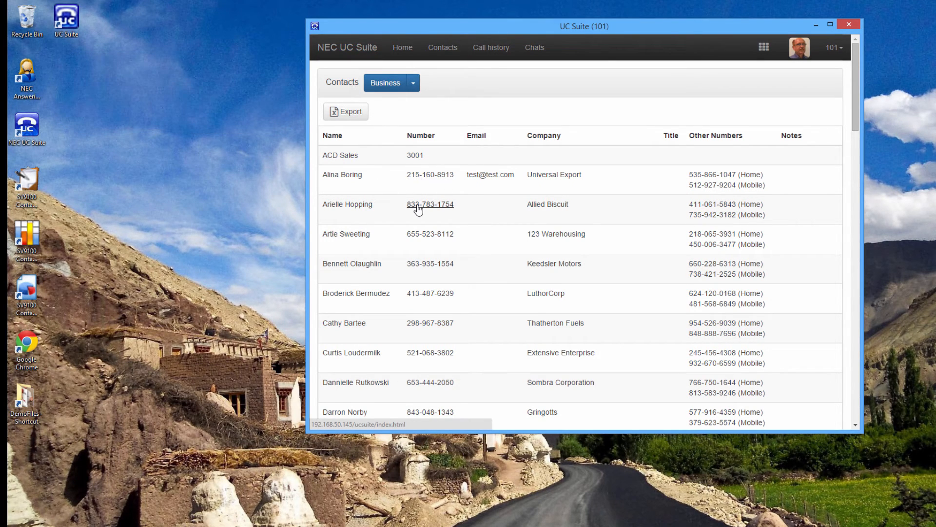
{"action": "mouse_move", "coordinate": [430, 234]}
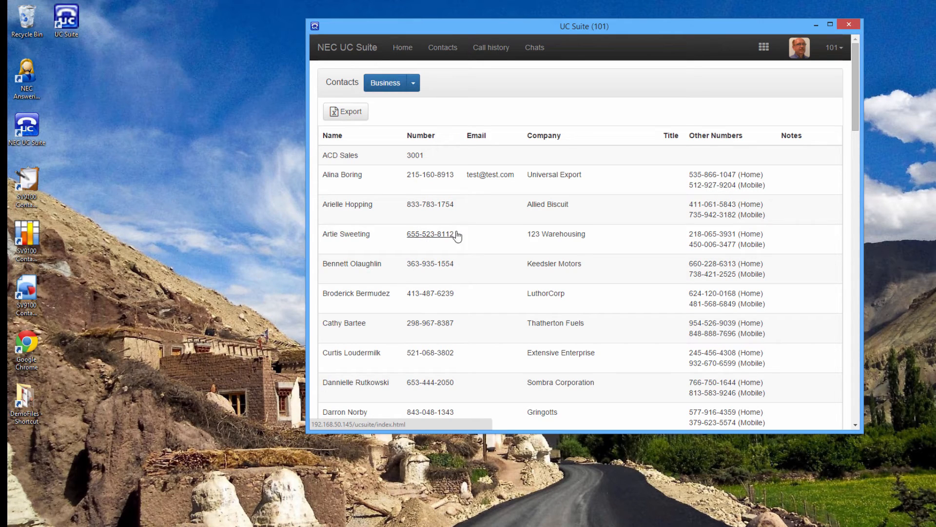
{"action": "mouse_move", "coordinate": [678, 200]}
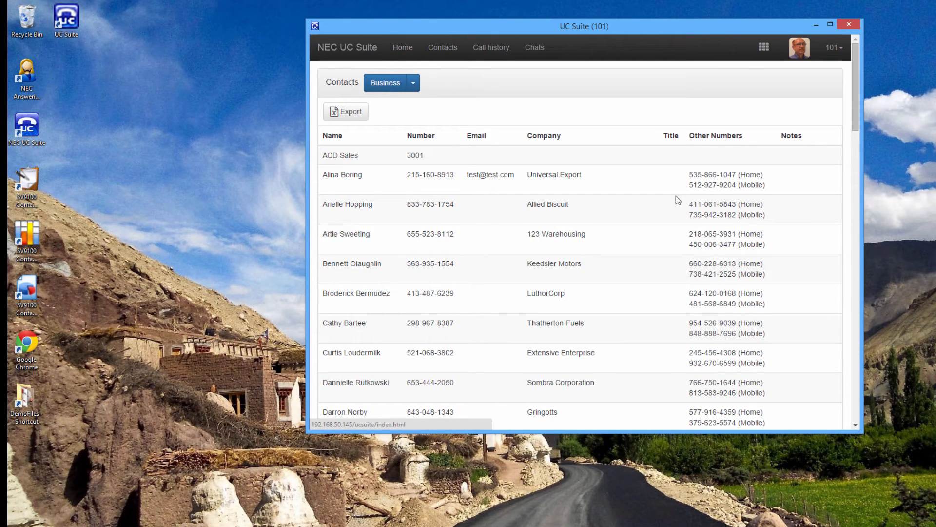
{"action": "left_click", "coordinate": [412, 83]}
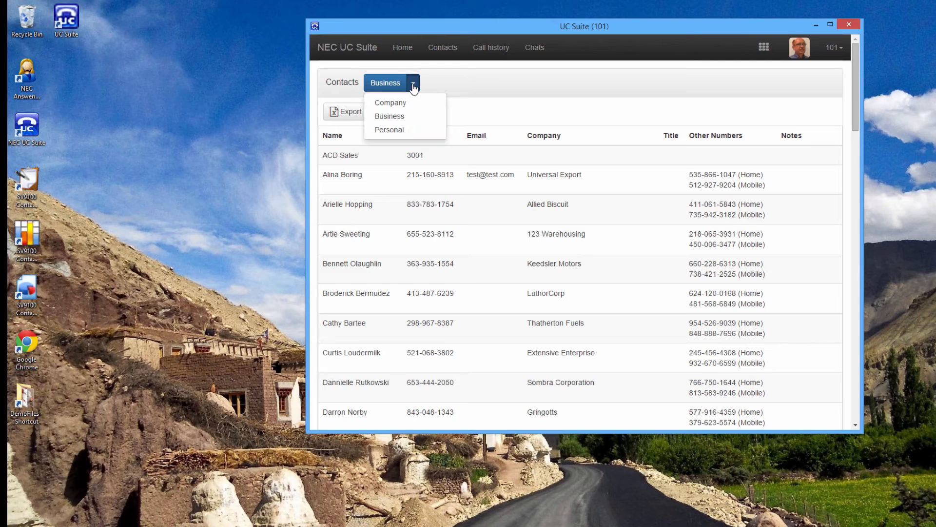
{"action": "mouse_move", "coordinate": [400, 131]}
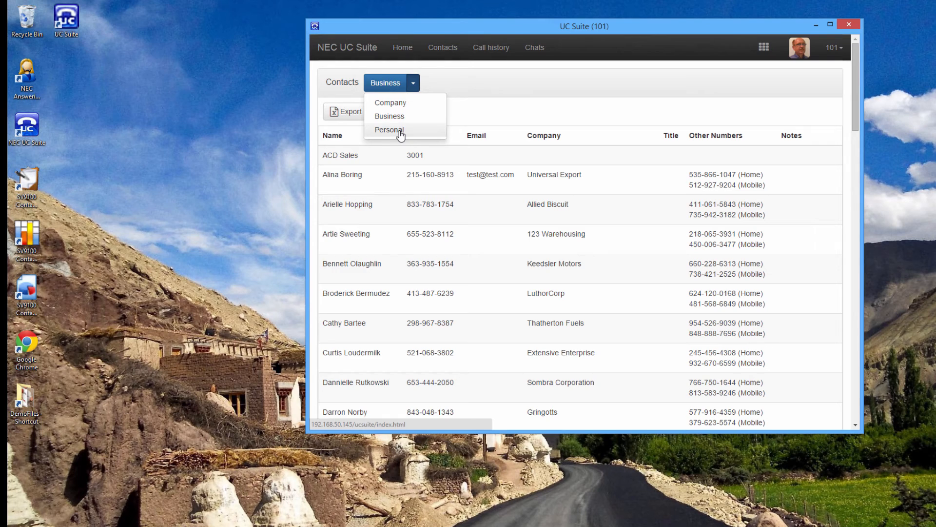
View the three Personal contacts, then return to the home page
{"action": "left_click", "coordinate": [388, 129]}
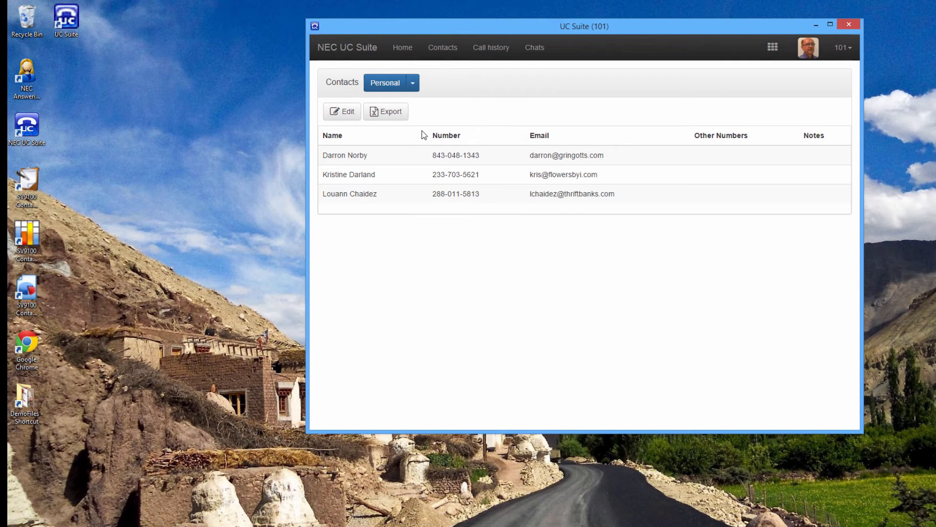
{"action": "mouse_move", "coordinate": [455, 174]}
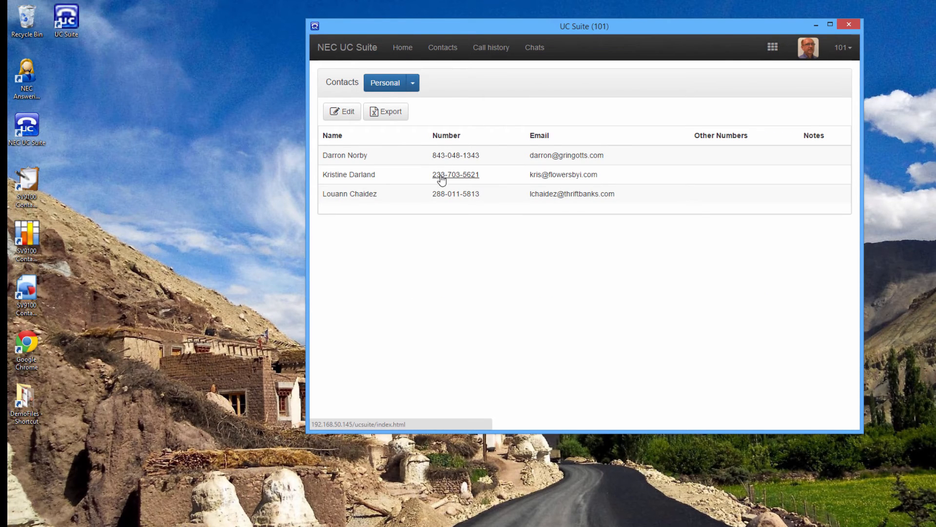
{"action": "mouse_move", "coordinate": [455, 193]}
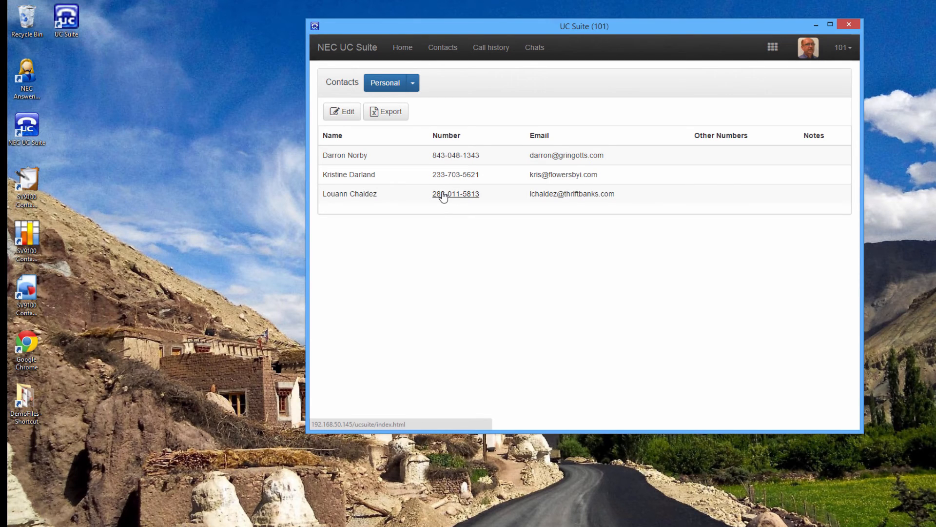
{"action": "mouse_move", "coordinate": [349, 49]}
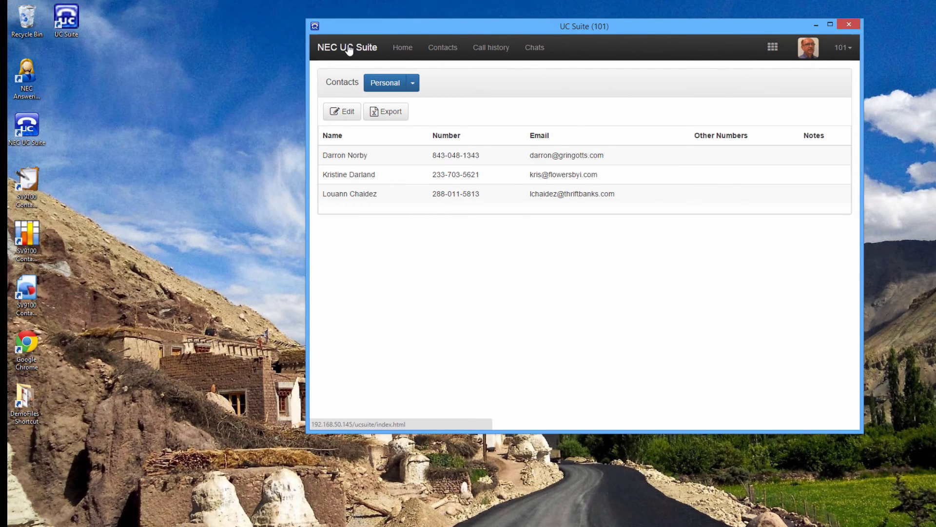
{"action": "left_click", "coordinate": [491, 48]}
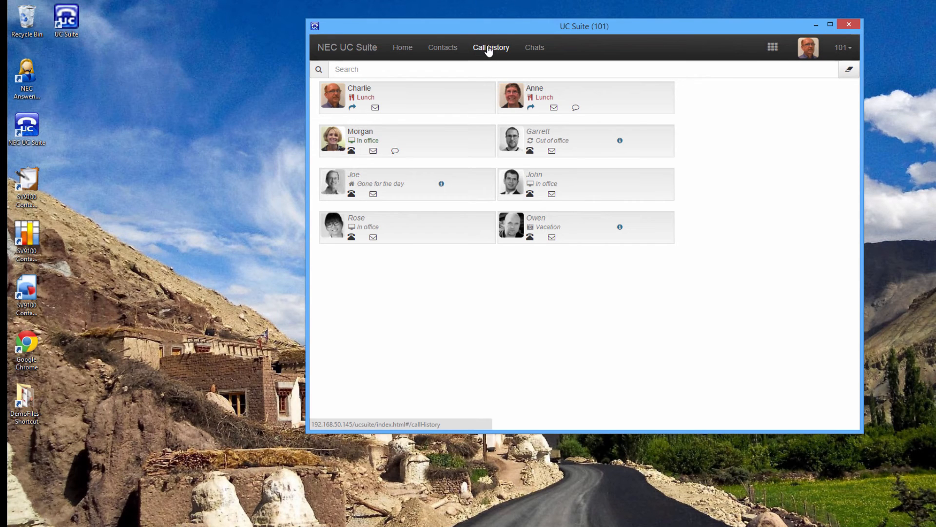
From call history, call Morgan back and end the call, logging a 3:04 PM entry
{"action": "left_click", "coordinate": [491, 48]}
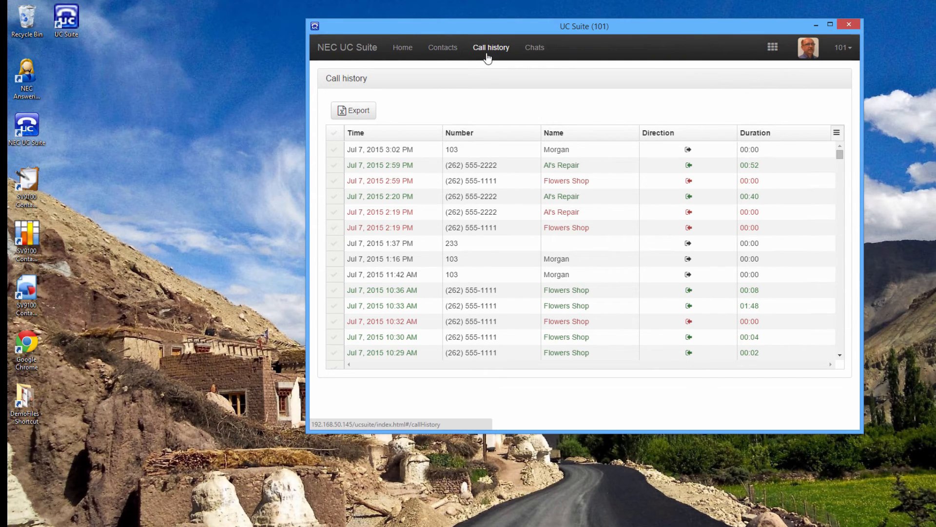
{"action": "mouse_move", "coordinate": [453, 151]}
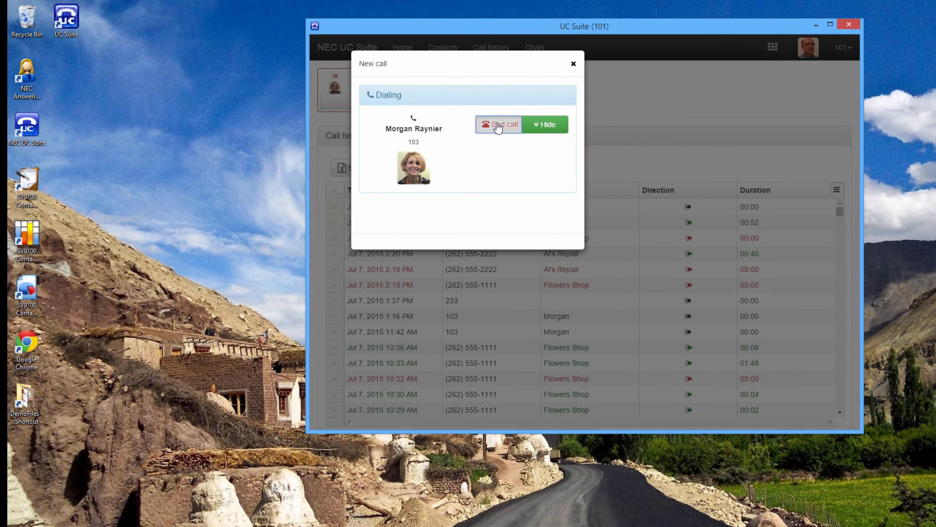
{"action": "left_click", "coordinate": [503, 124]}
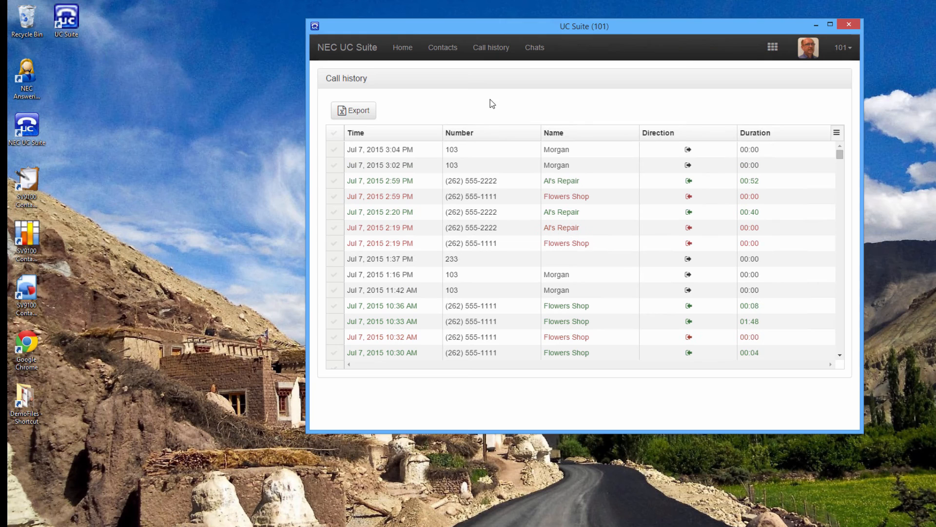
{"action": "mouse_move", "coordinate": [535, 47]}
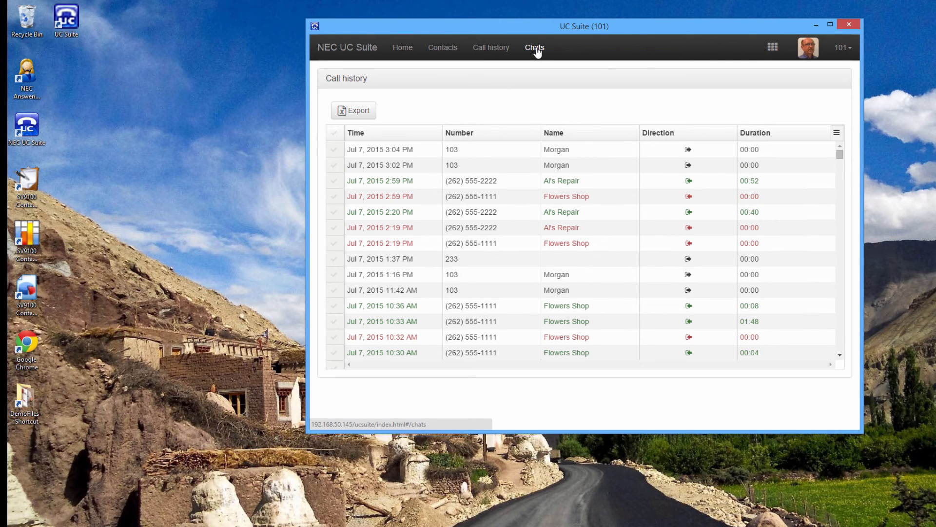
View Anne x102's chat and earlier messages, then return to the Chats list
{"action": "left_click", "coordinate": [534, 48]}
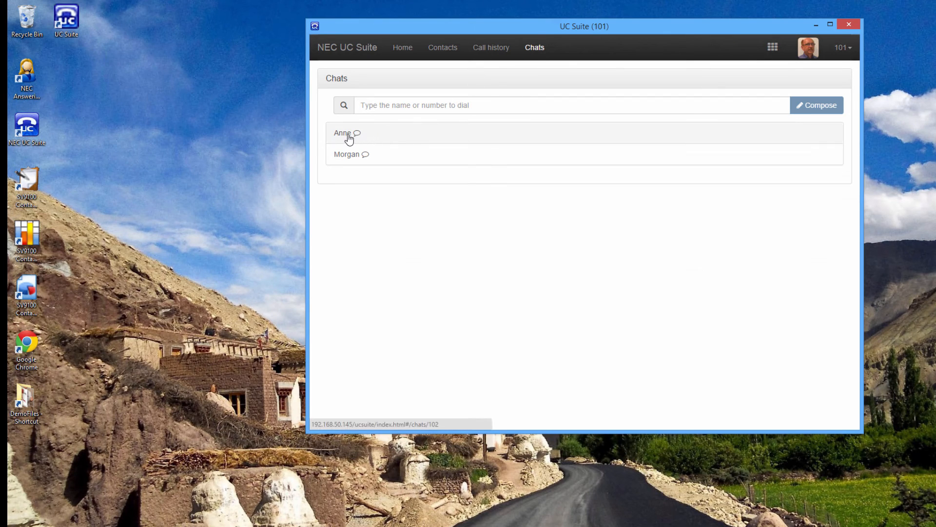
{"action": "left_click", "coordinate": [343, 133]}
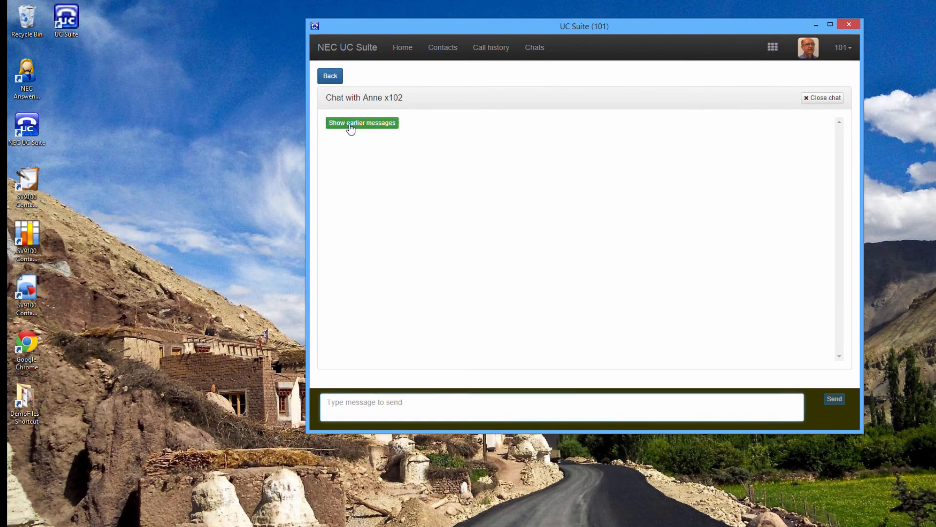
{"action": "left_click", "coordinate": [362, 123]}
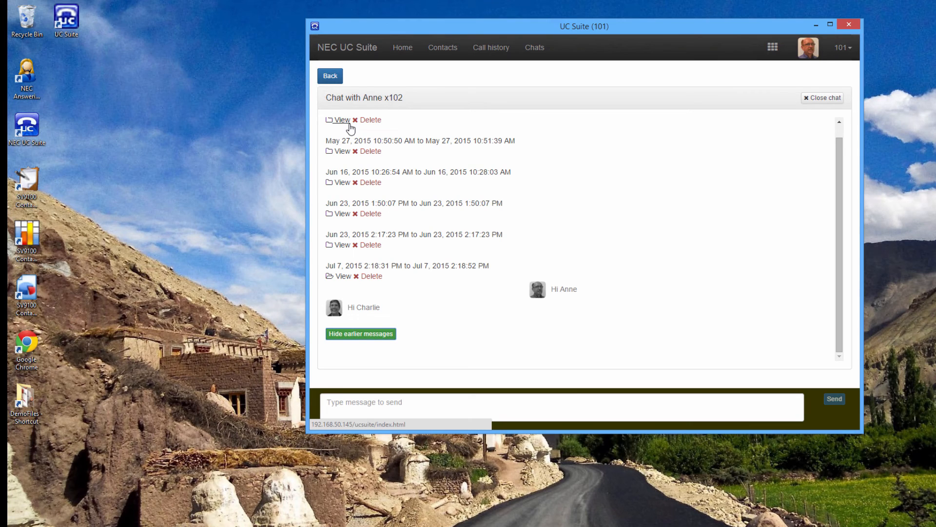
{"action": "mouse_move", "coordinate": [330, 76]}
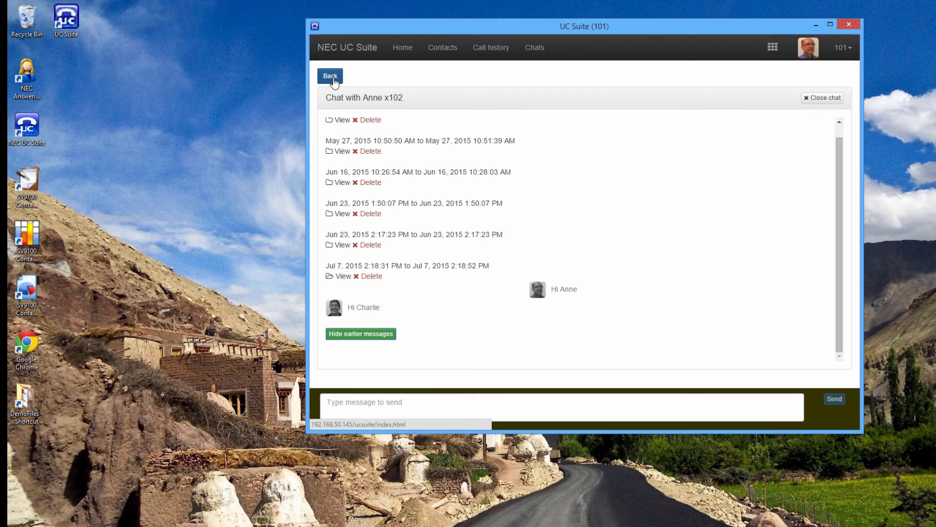
{"action": "left_click", "coordinate": [331, 77]}
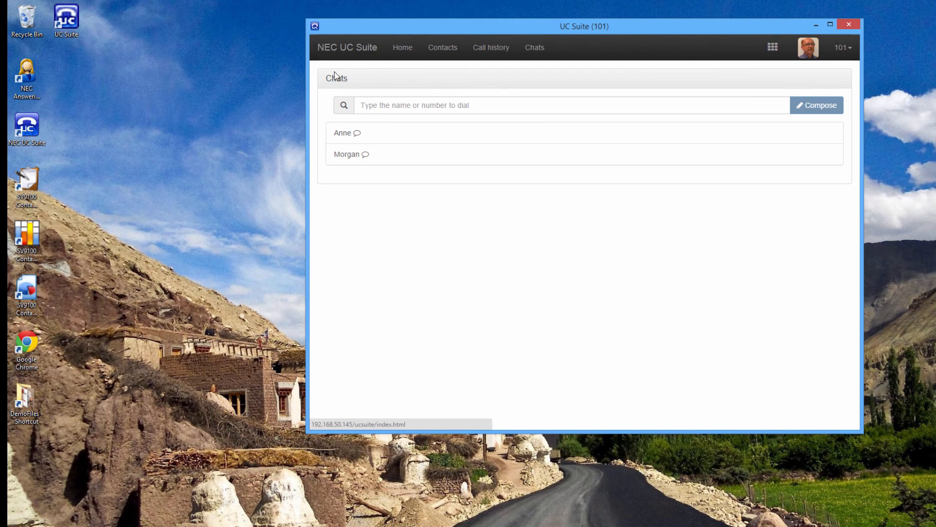